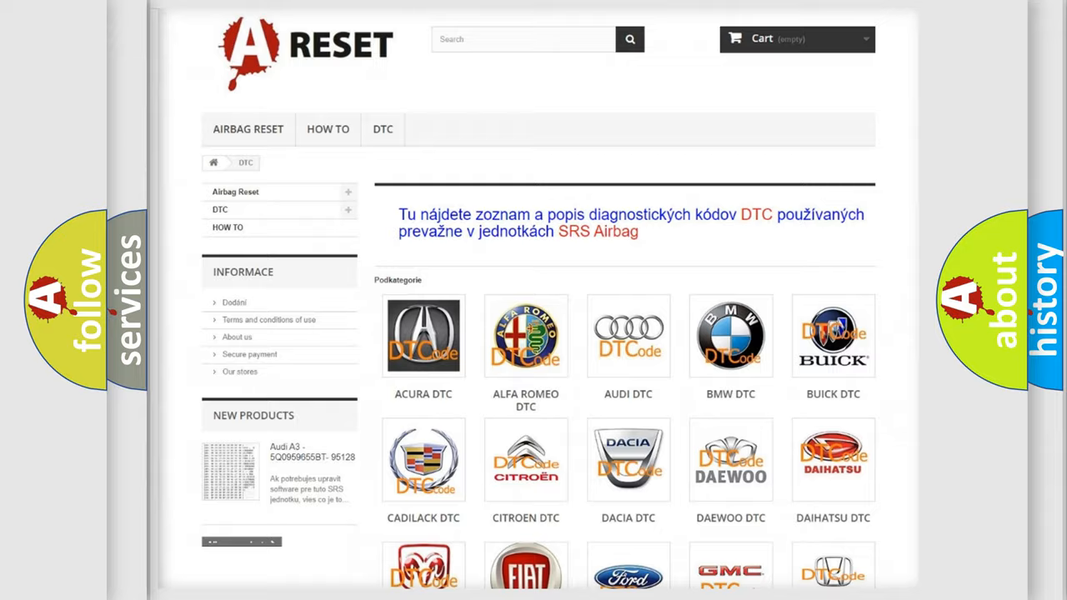
Choose JEEP DTC from the brands grid and browse its trouble-code subcategories
{"action": "scroll", "scroll_direction": "down", "scroll_amount": 3}
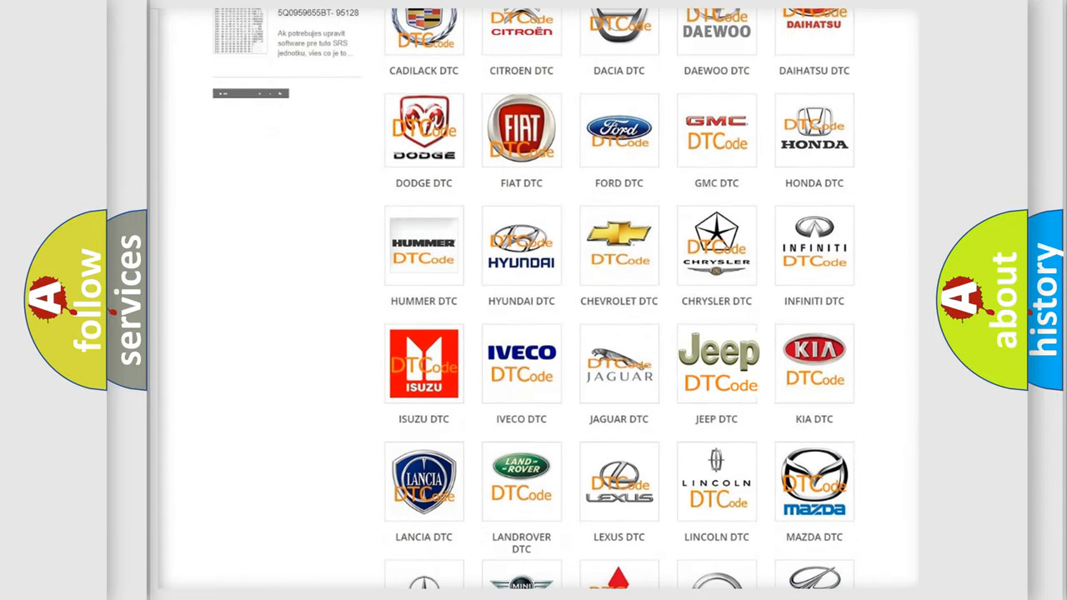
{"action": "left_click", "coordinate": [717, 363]}
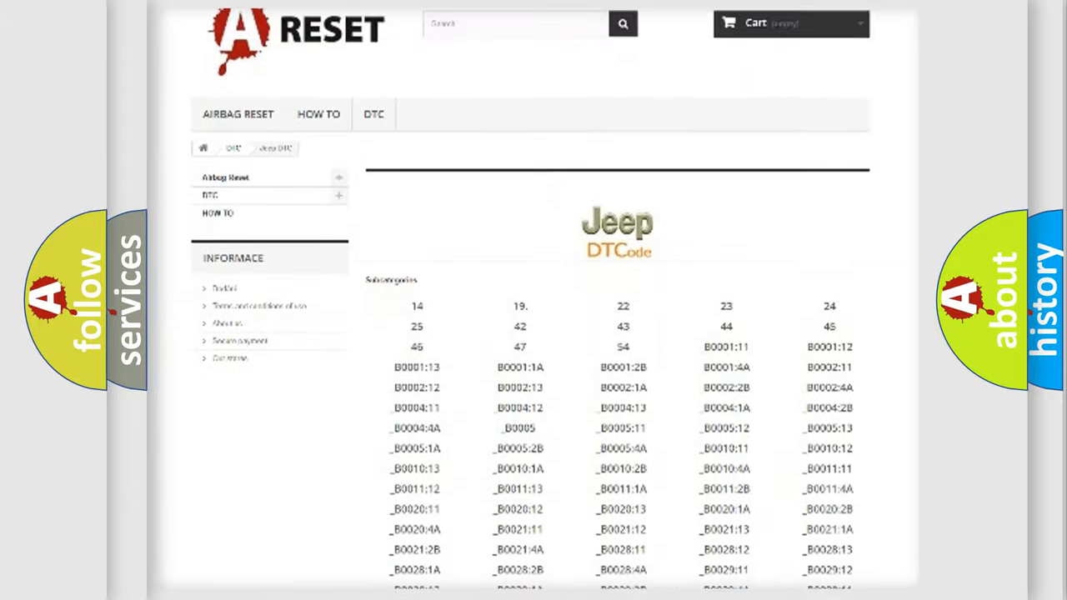
{"action": "scroll", "scroll_direction": "down", "scroll_amount": 3}
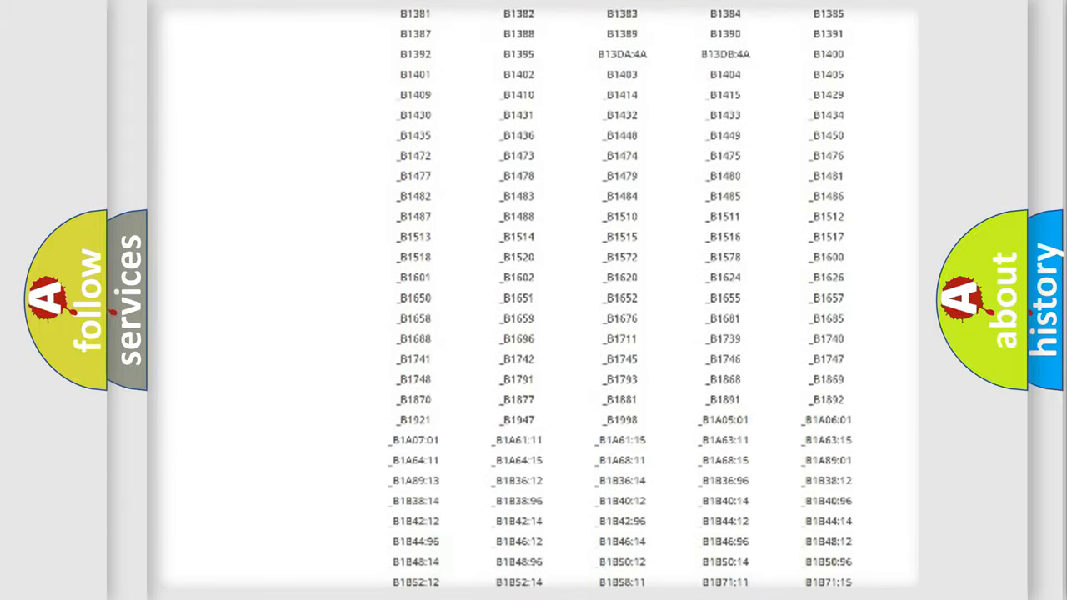